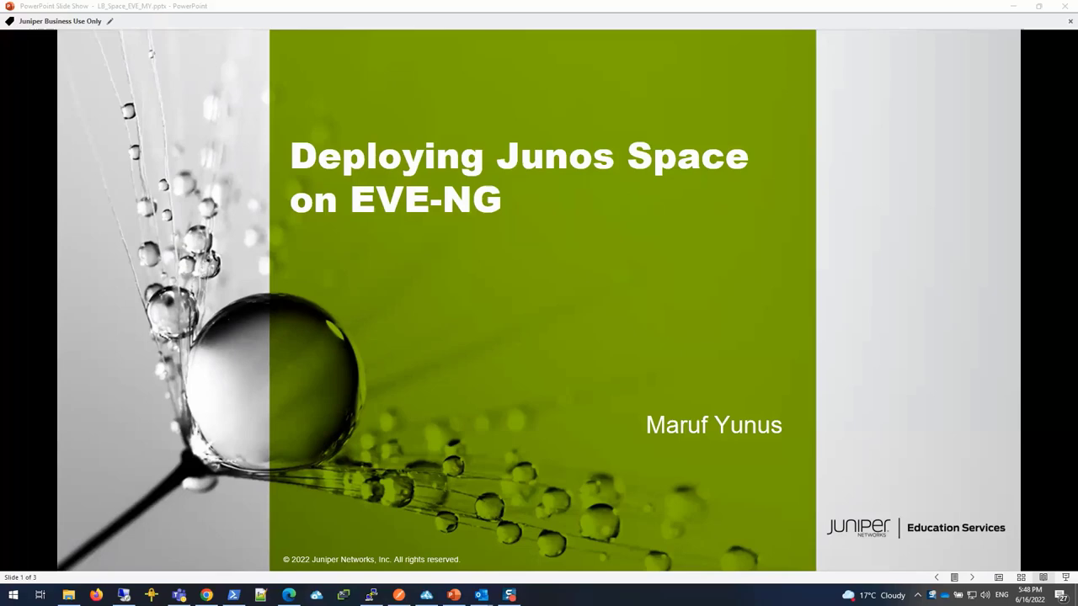
{"action": "mouse_move", "coordinate": [405, 381]}
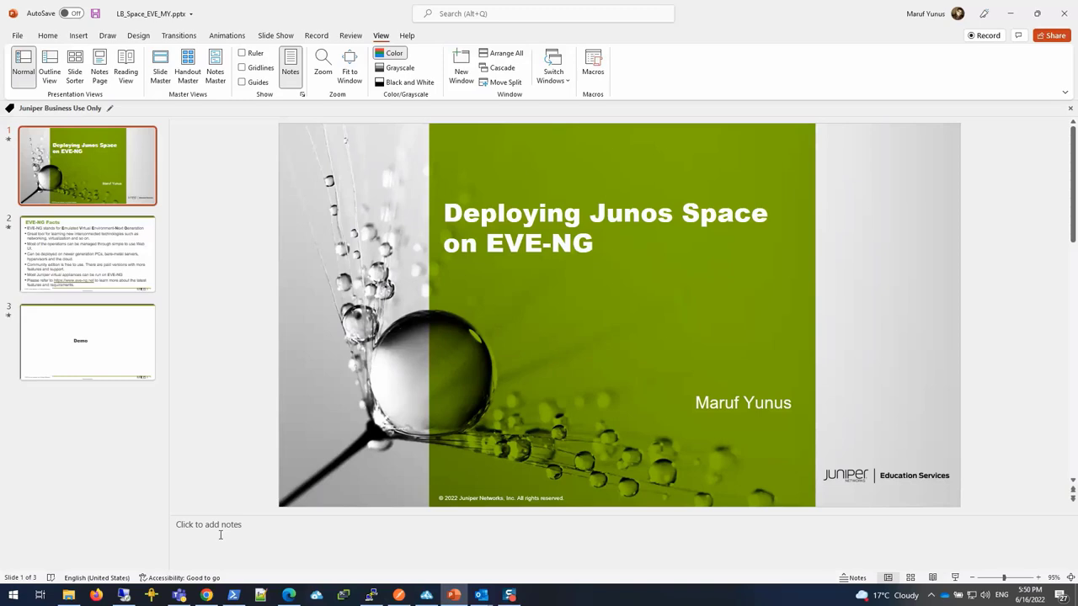
Step: Highlight the Junos Space 22.1R1 KVM Image for Virtual Appliance qcow2 (about 3.25 GB) entry
{"action": "left_click", "coordinate": [124, 596]}
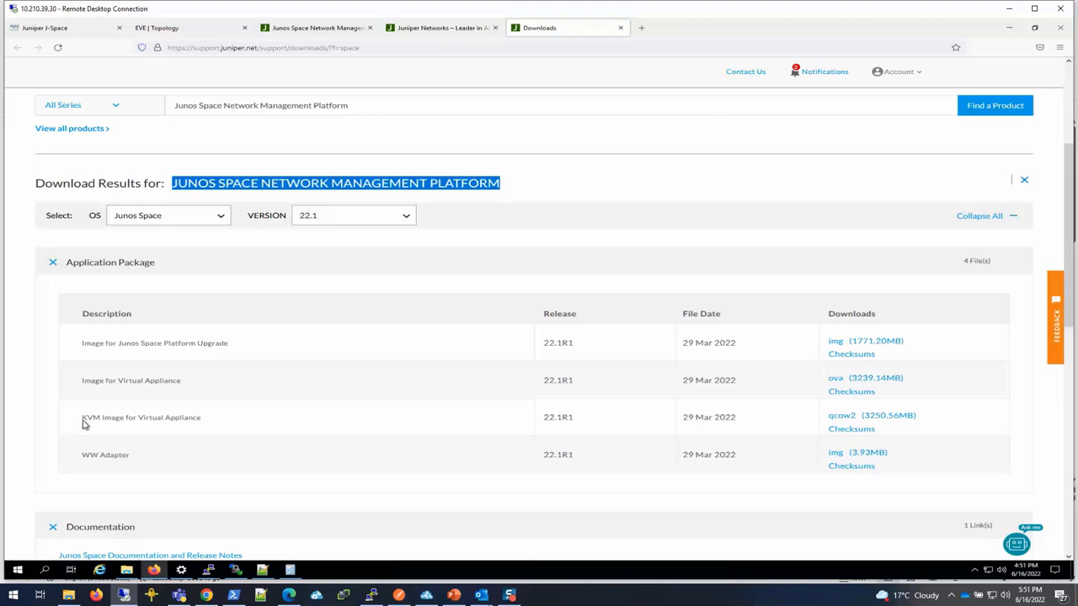
{"action": "double_click", "coordinate": [142, 417]}
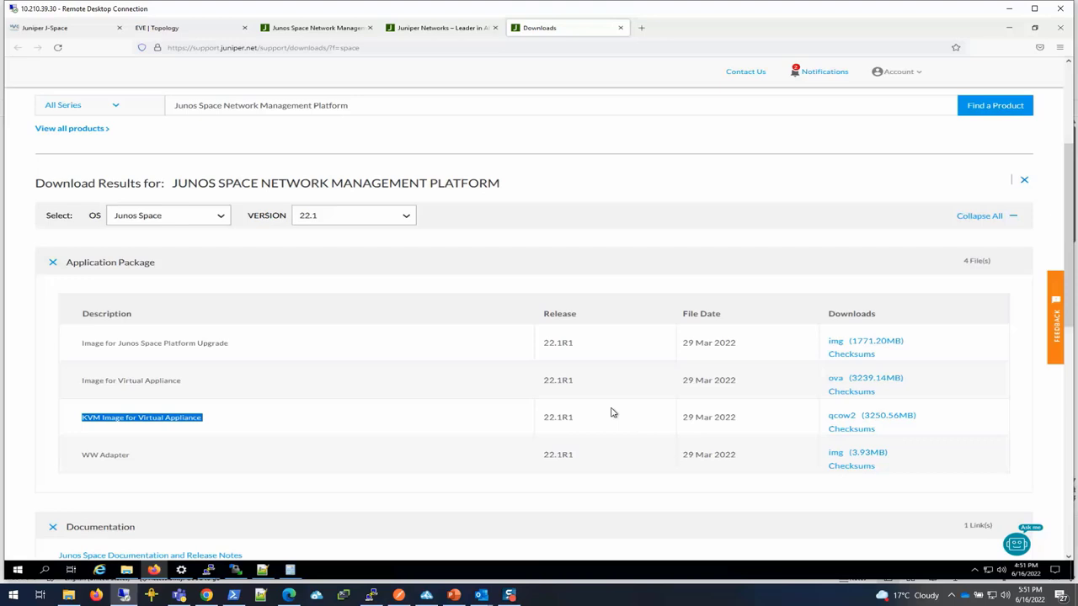
{"action": "mouse_move", "coordinate": [677, 428]}
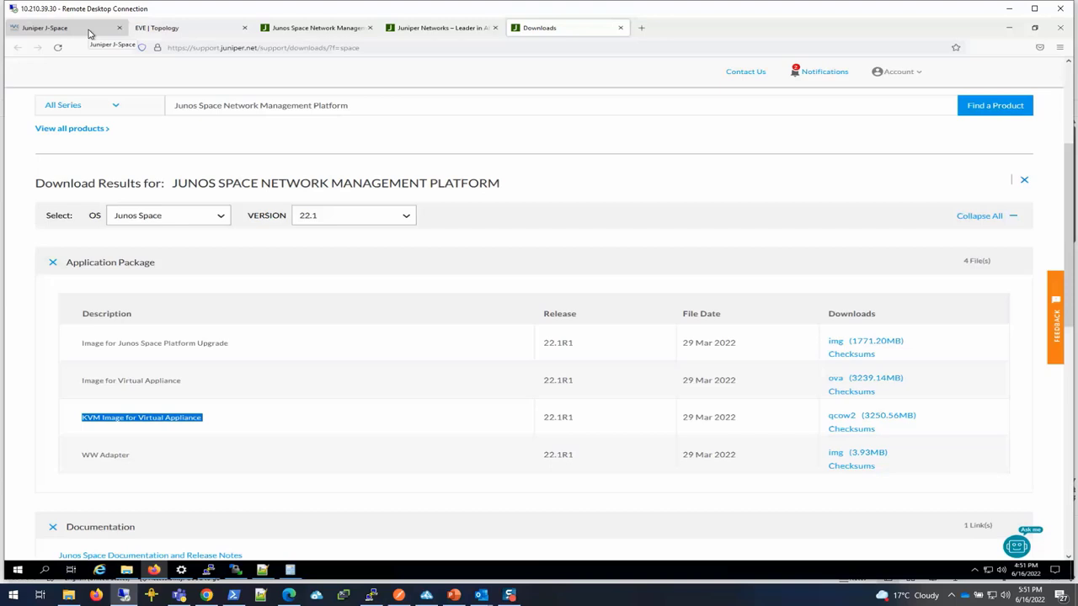
Step: Open the Juniper J-Space how-to guide and select its fix permissions command
{"action": "left_click", "coordinate": [155, 28]}
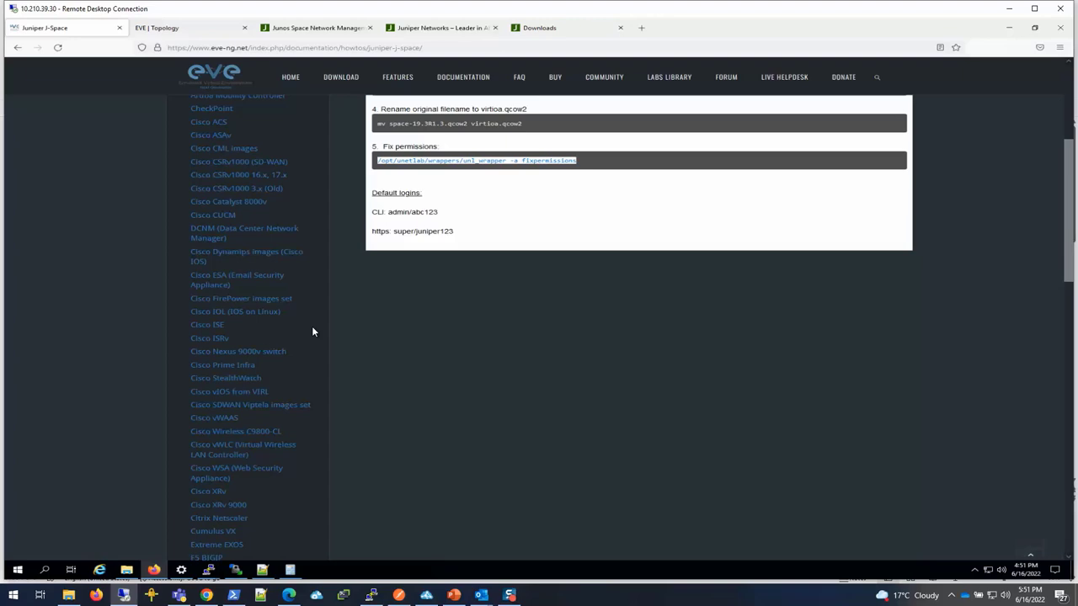
{"action": "scroll", "scroll_direction": "up", "scroll_amount": 3}
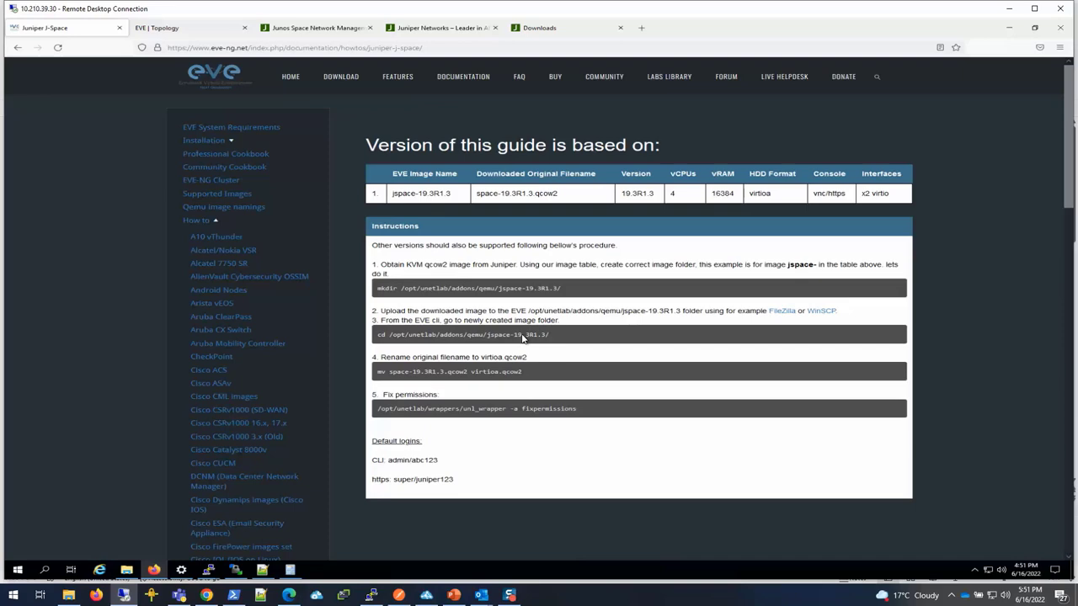
{"action": "mouse_move", "coordinate": [495, 330]}
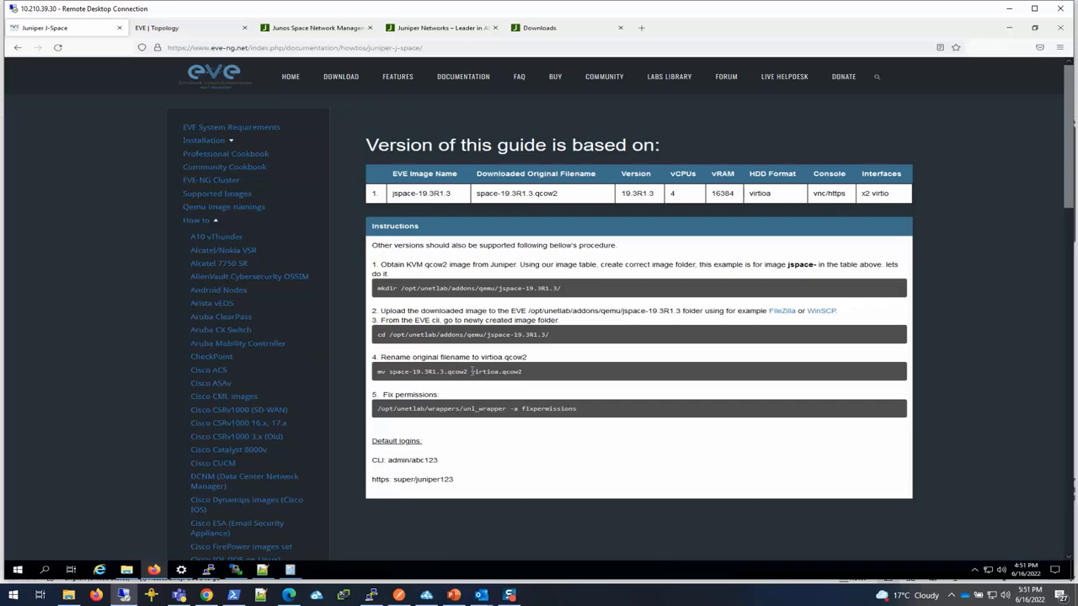
{"action": "triple_click", "coordinate": [474, 408]}
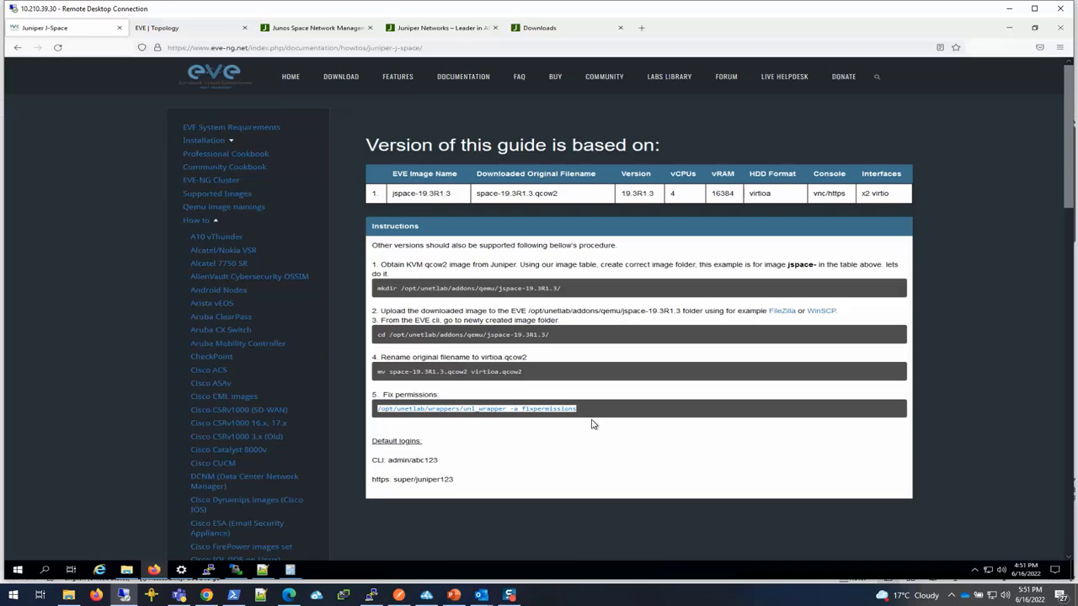
{"action": "mouse_move", "coordinate": [451, 257]}
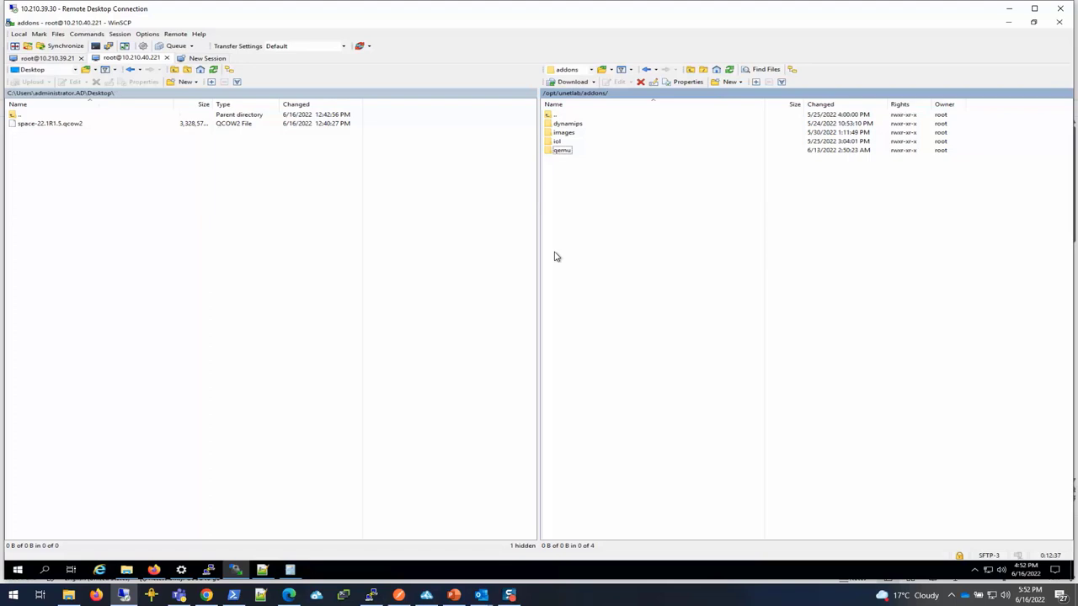
Step: Browse into the remote qemu images folder and pick out the guide's example folder name
{"action": "double_click", "coordinate": [562, 150]}
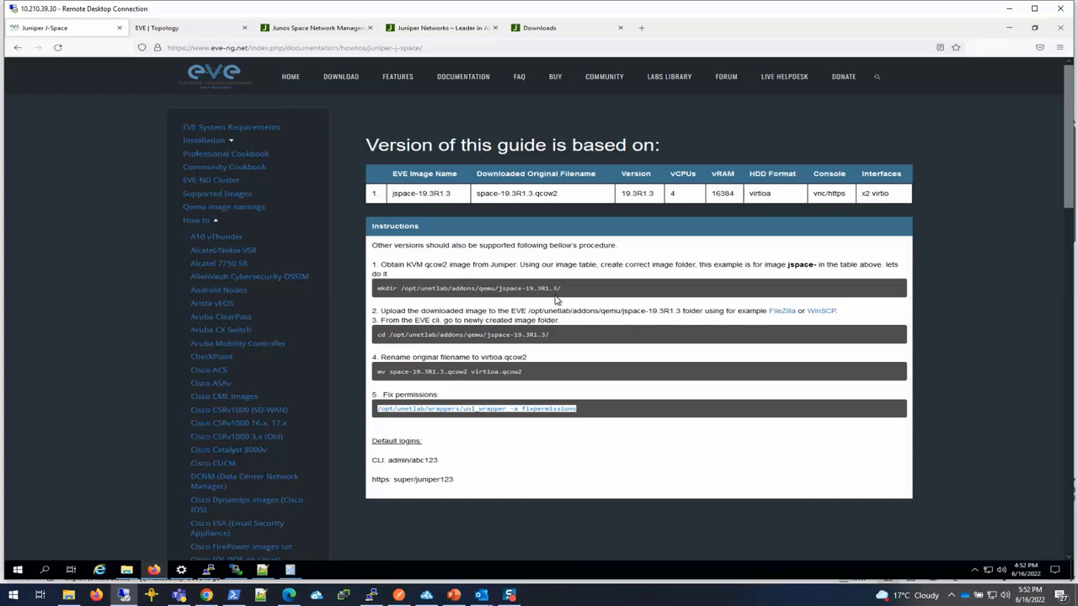
{"action": "double_click", "coordinate": [508, 288]}
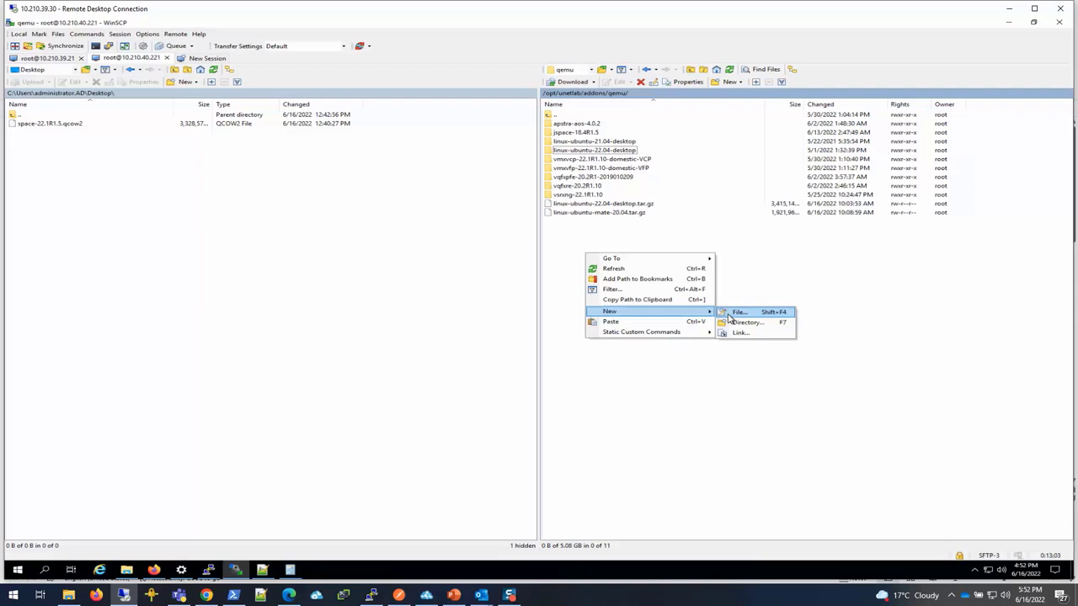
Step: Create the remote jspace-22.1R1.5 directory under qemu and open it
{"action": "left_click", "coordinate": [745, 322]}
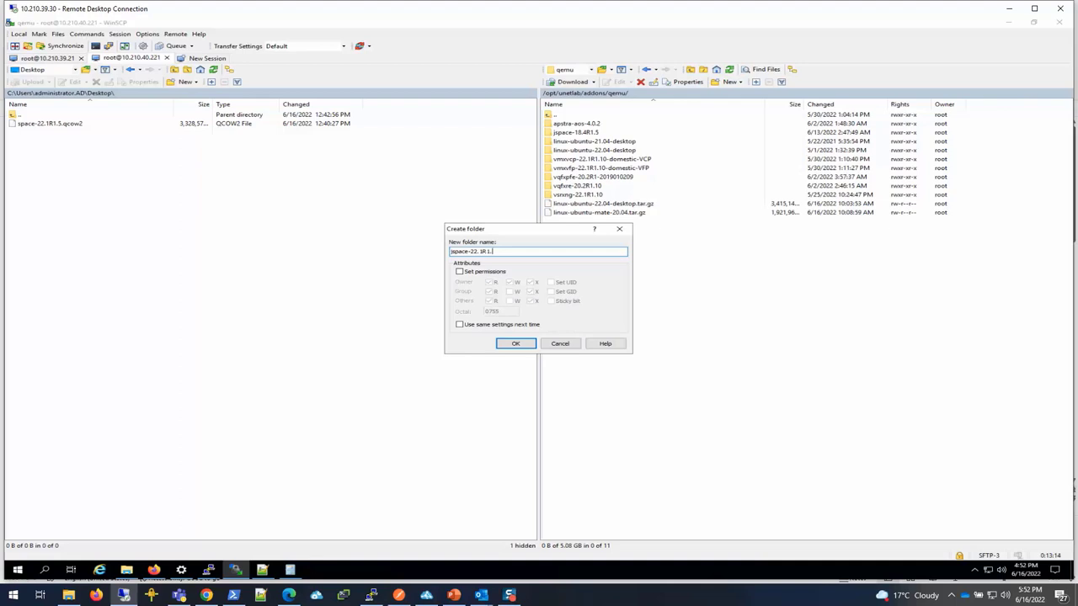
{"action": "type", "text": "5"}
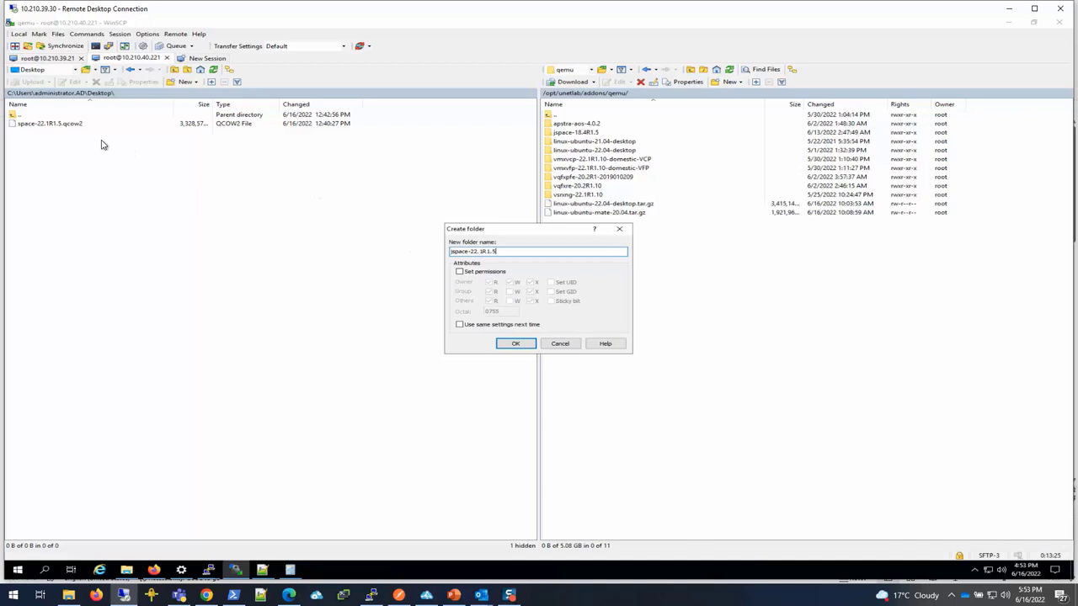
{"action": "left_click", "coordinate": [516, 343]}
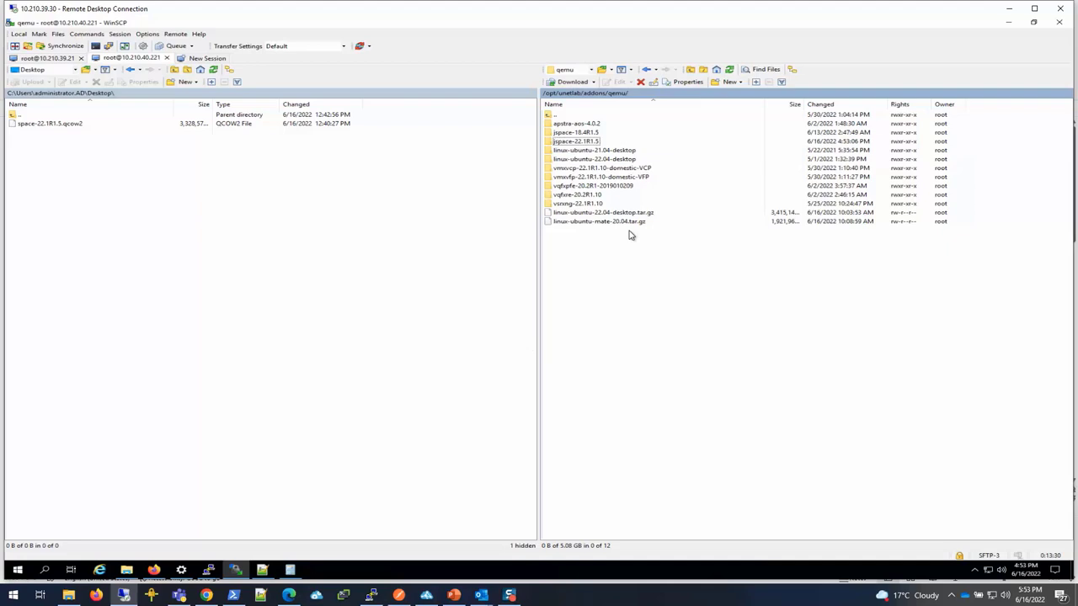
{"action": "double_click", "coordinate": [575, 140]}
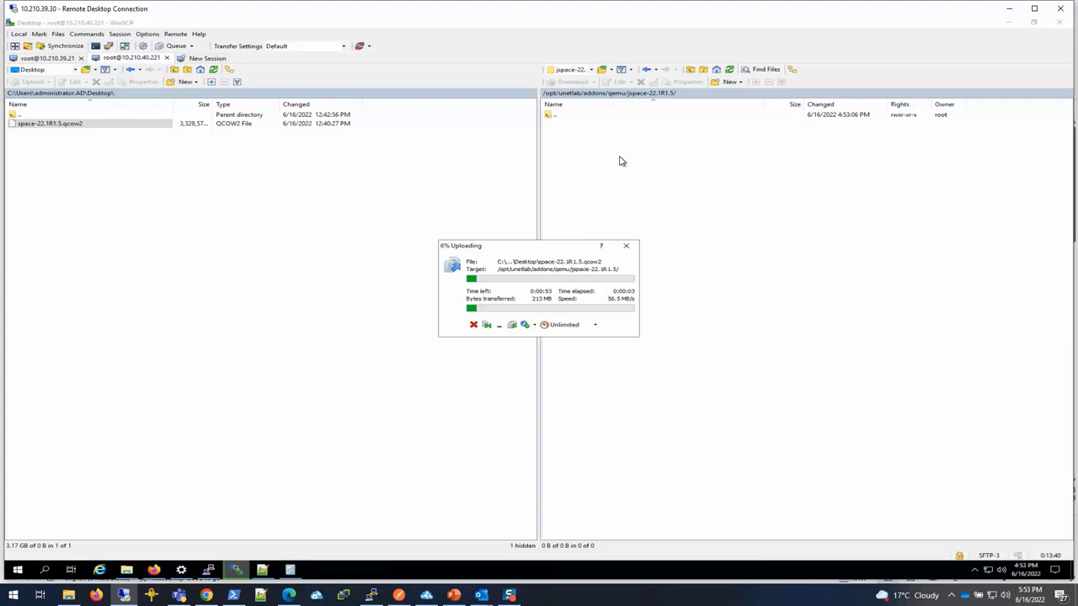
{"action": "mouse_move", "coordinate": [153, 570]}
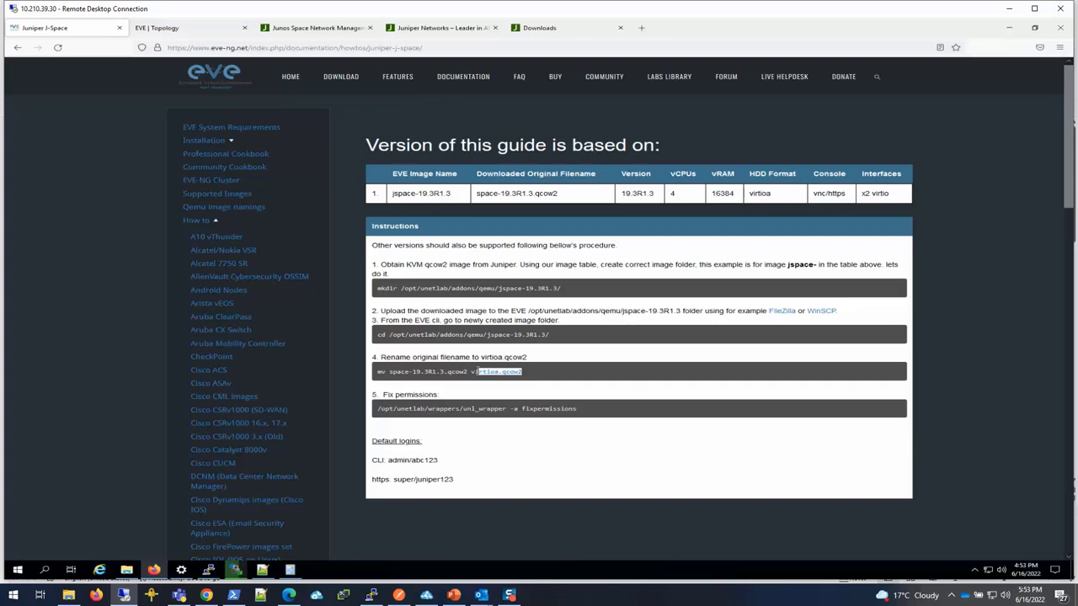
{"action": "left_click", "coordinate": [234, 570]}
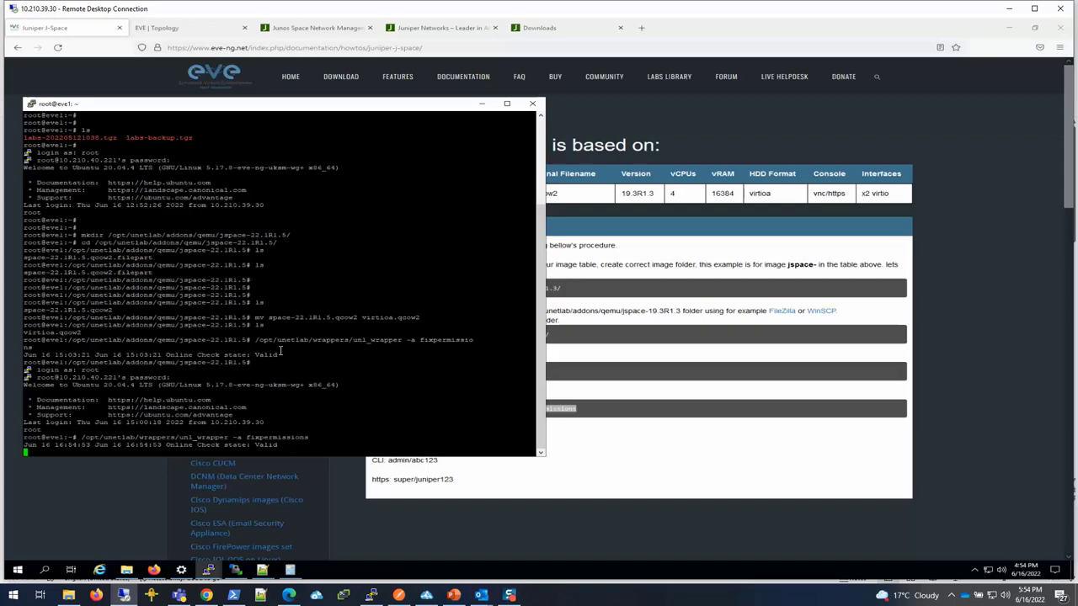
{"action": "mouse_move", "coordinate": [707, 221]}
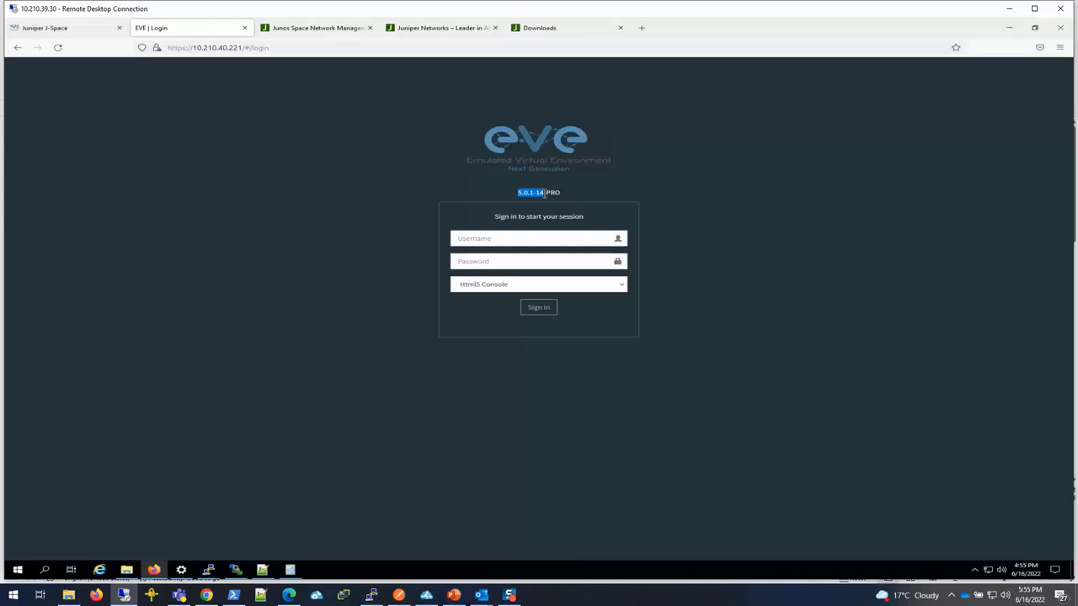
Step: Log in to the EVE-NG web interface with username admin and its password
{"action": "type", "text": "admin"}
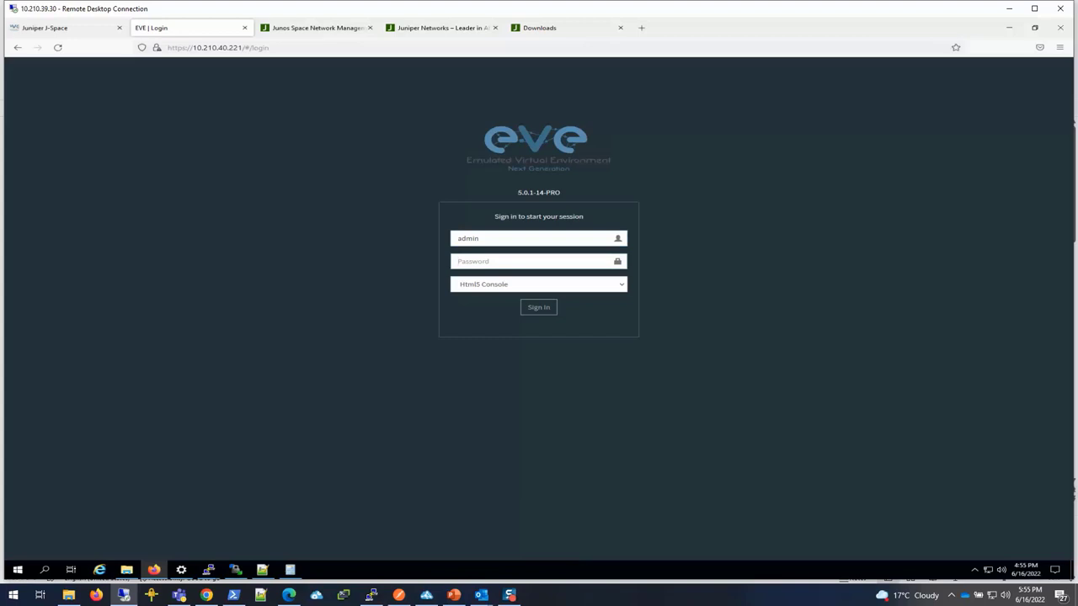
{"action": "left_click", "coordinate": [538, 261]}
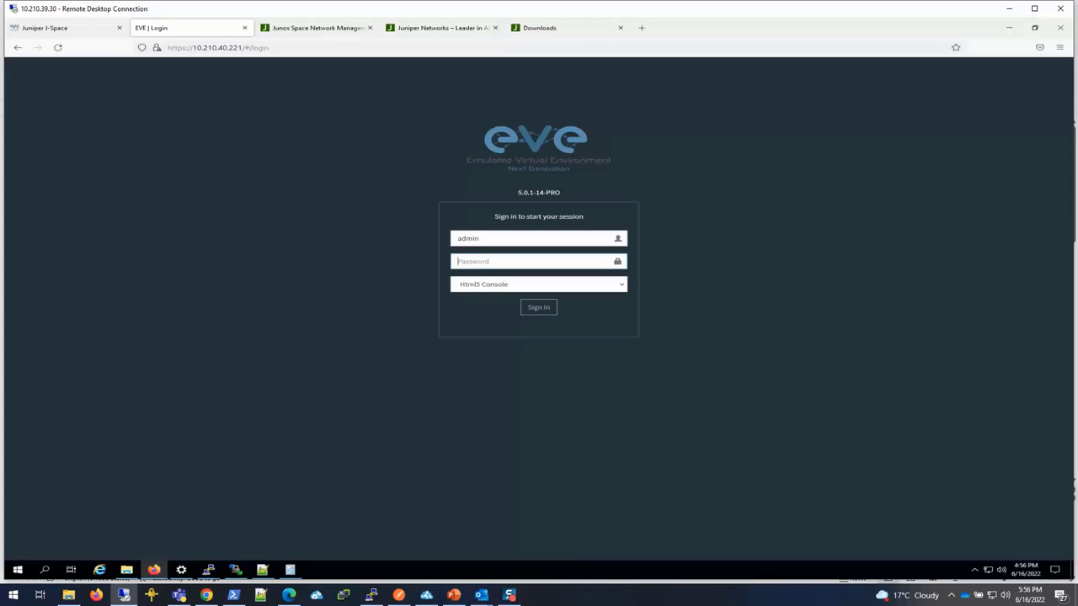
{"action": "type", "text": "password"}
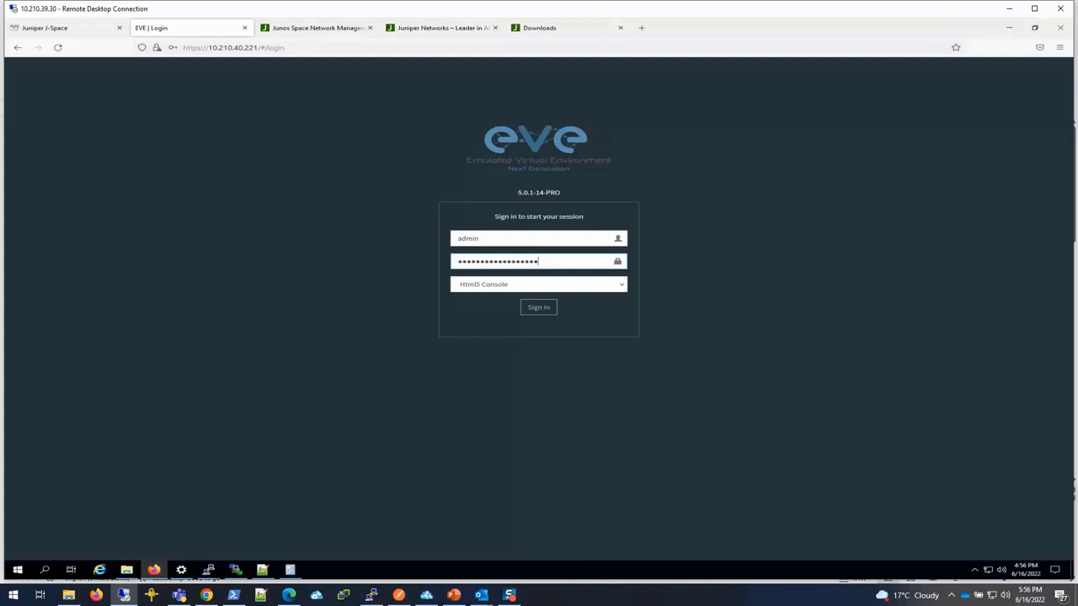
{"action": "left_click", "coordinate": [538, 307]}
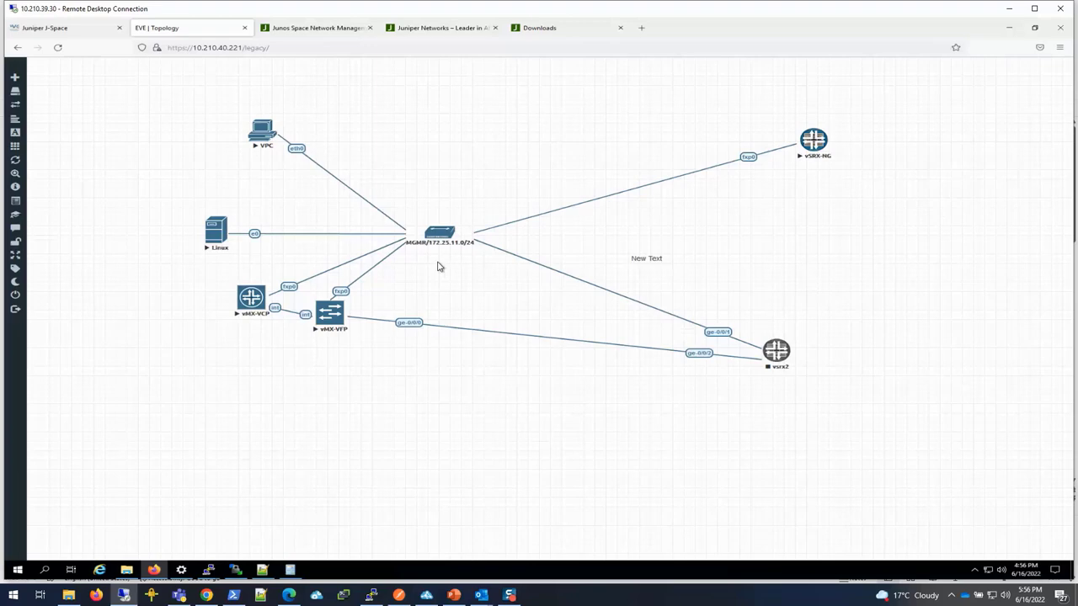
Step: Add node 'space' from the Junos Space template using image jspace-22.1R1.5
{"action": "left_click", "coordinate": [15, 77]}
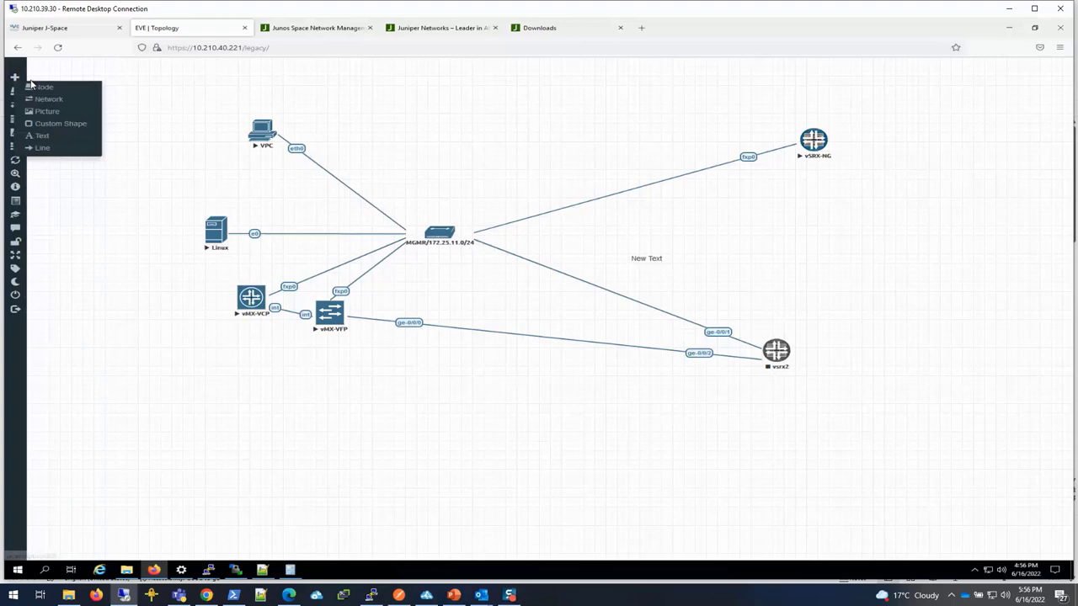
{"action": "left_click", "coordinate": [44, 87]}
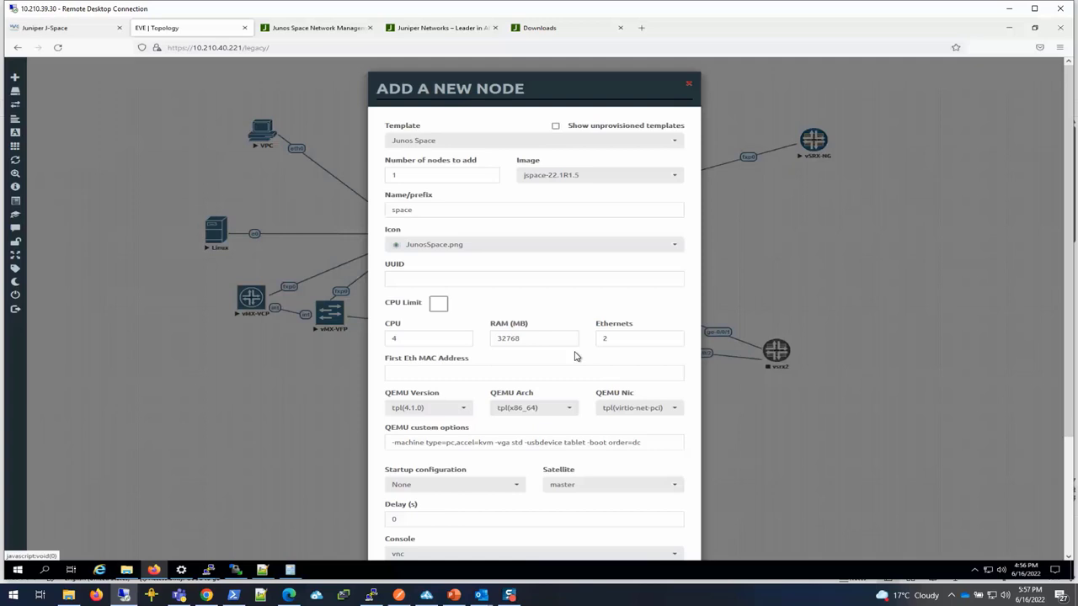
{"action": "scroll", "scroll_direction": "down", "scroll_amount": 3}
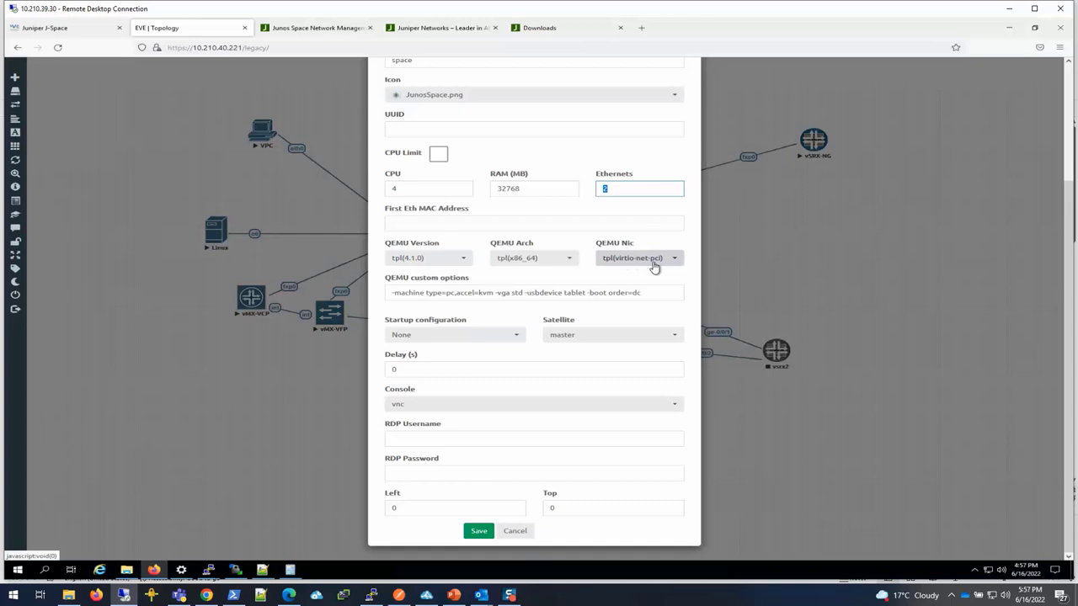
{"action": "mouse_move", "coordinate": [527, 416]}
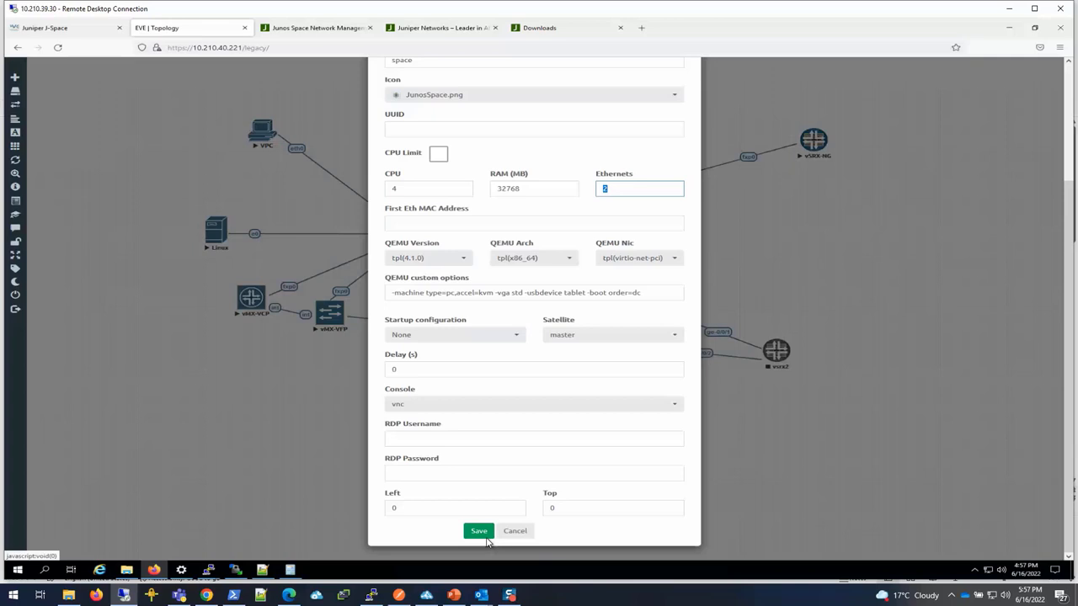
{"action": "left_click", "coordinate": [479, 531]}
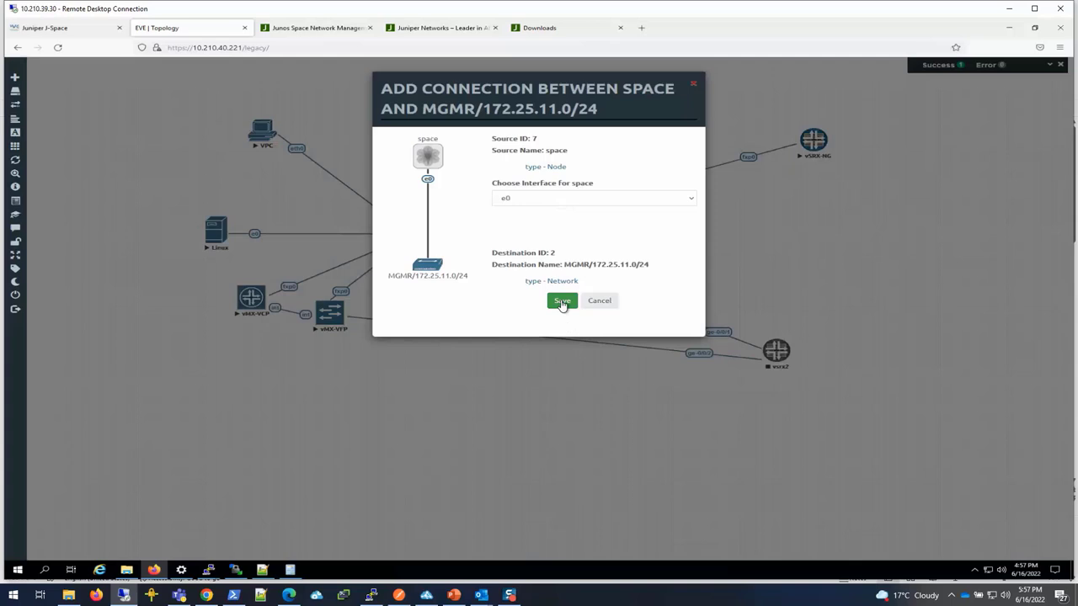
Step: Link the space node's e0 and e1 interfaces to MGMR/172.25.11.0/24
{"action": "left_click", "coordinate": [562, 301]}
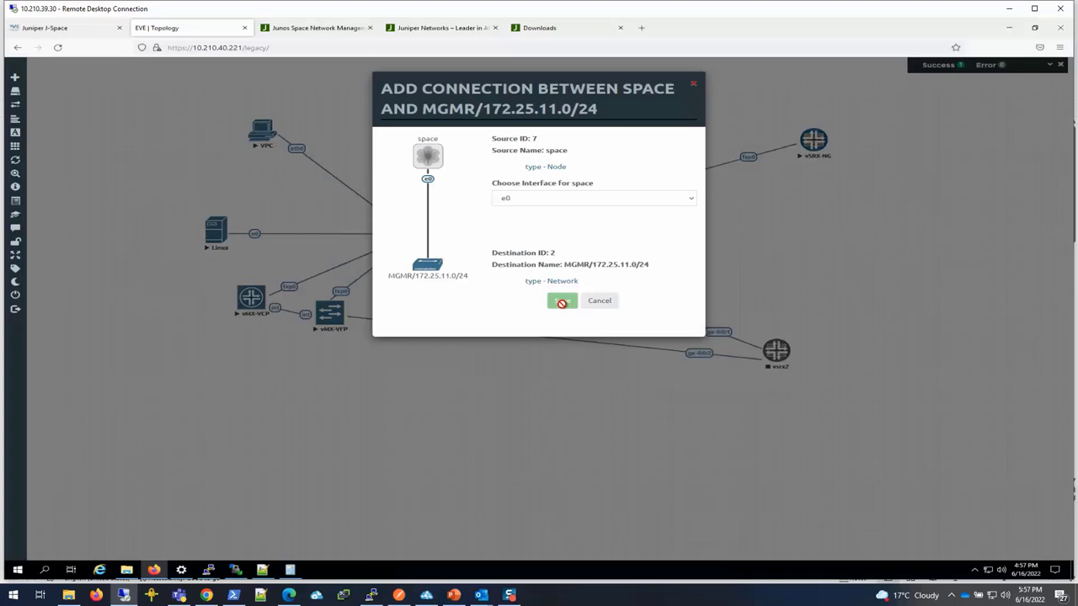
{"action": "left_click", "coordinate": [563, 301]}
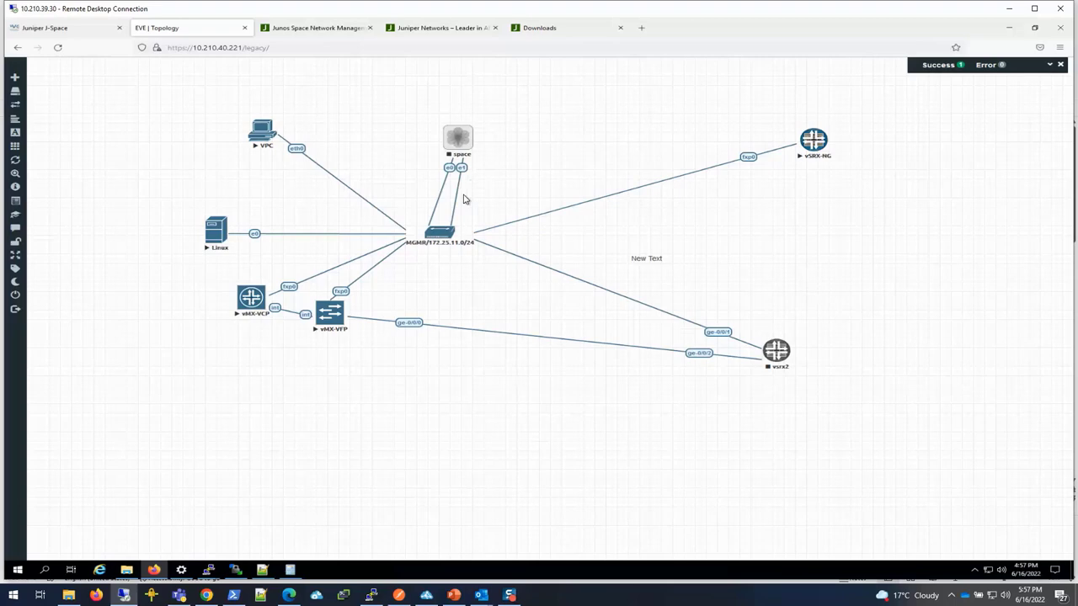
{"action": "right_click", "coordinate": [458, 137]}
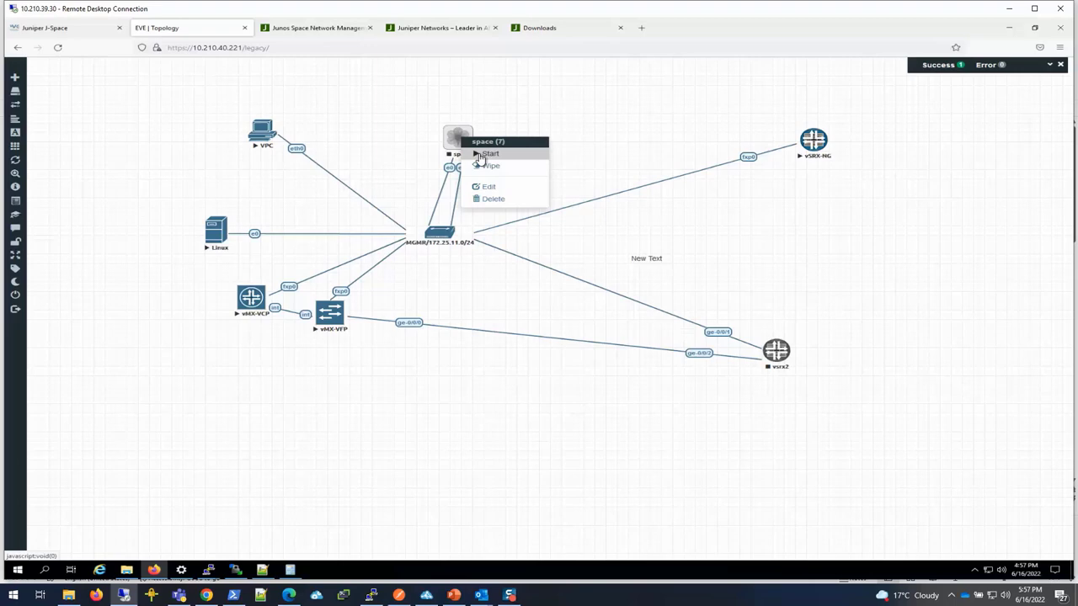
Step: Choose Start from the space node's context menu
{"action": "left_click", "coordinate": [489, 153]}
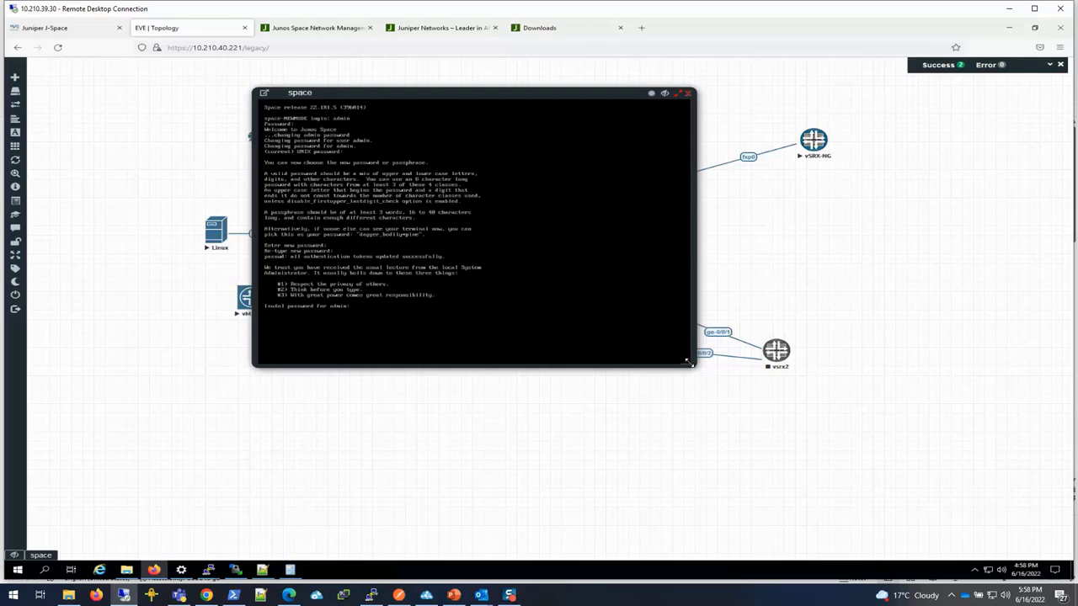
Step: Enlarge the space console, submit the sudo password, and decline FIPS mode with n
{"action": "left_click_drag", "start_coordinate": [689, 362], "coordinate": [867, 493]}
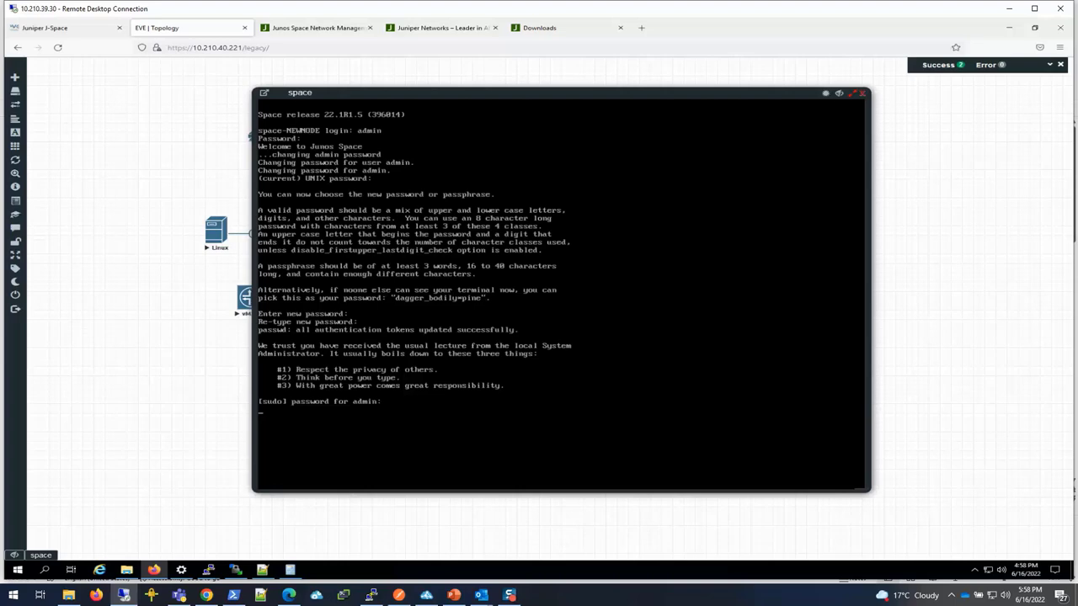
{"action": "key", "text": "Return"}
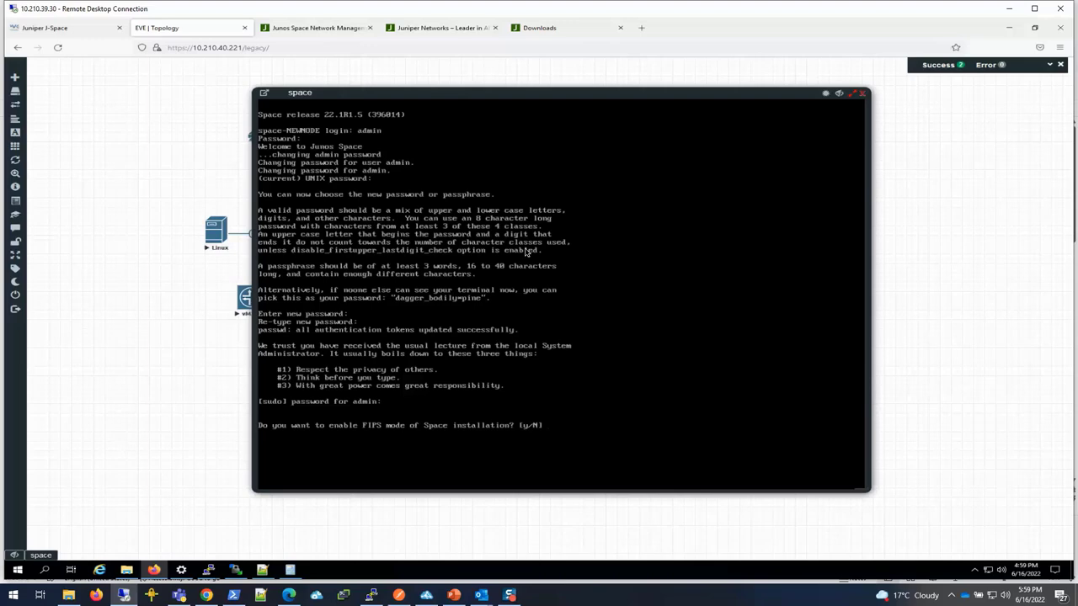
{"action": "type", "text": "n"}
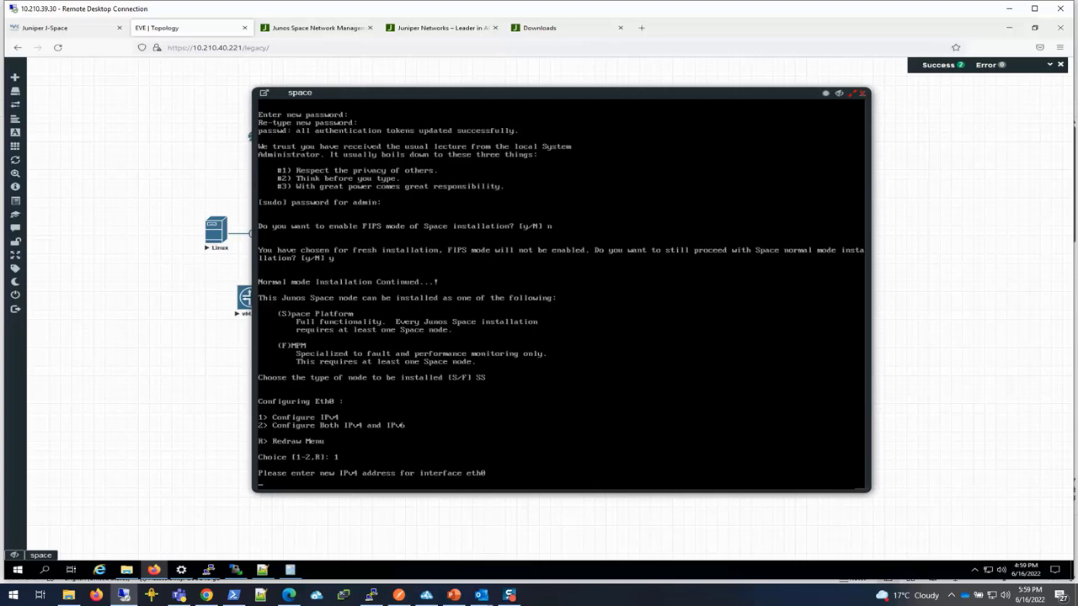
Step: Enter eth0 address 172.25.11.99, gateway and DNS 172.25.11.254, and answer the cluster question
{"action": "type", "text": "172.25.11.99"}
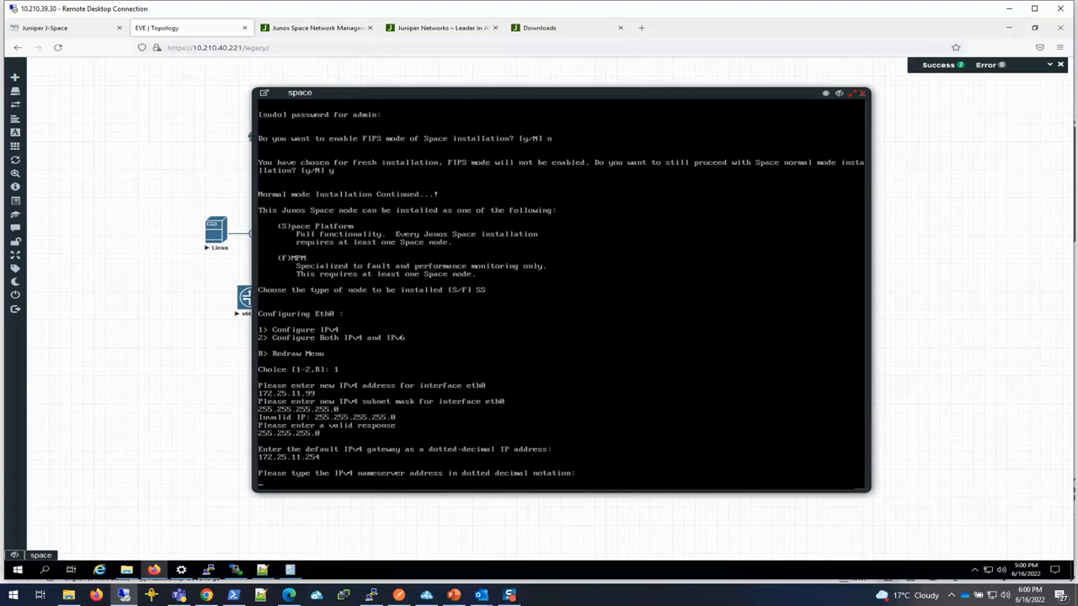
{"action": "type", "text": "172.25.11.254"}
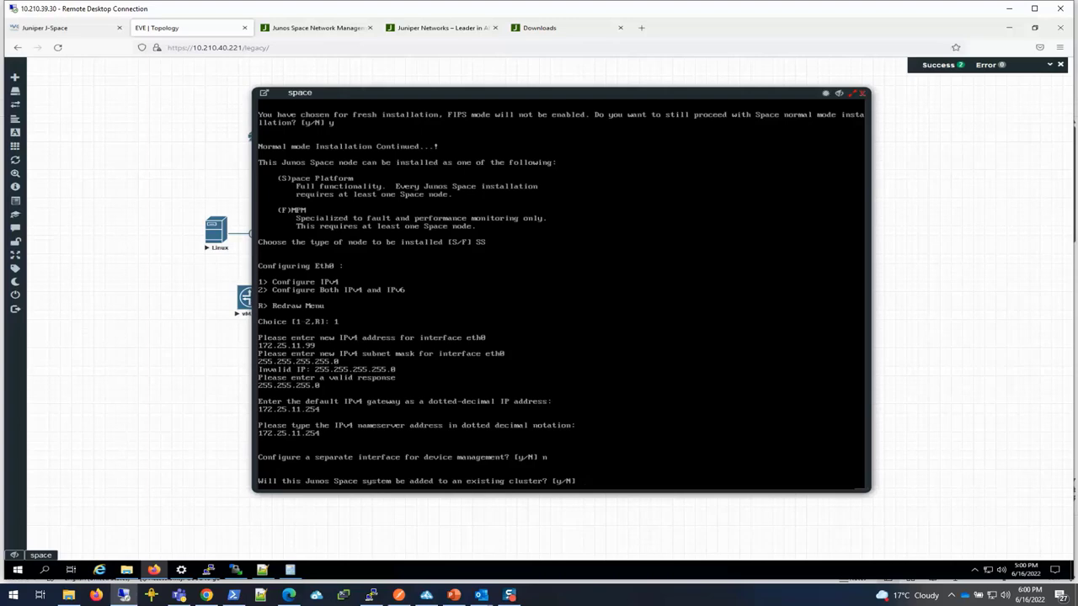
{"action": "key", "text": "Return"}
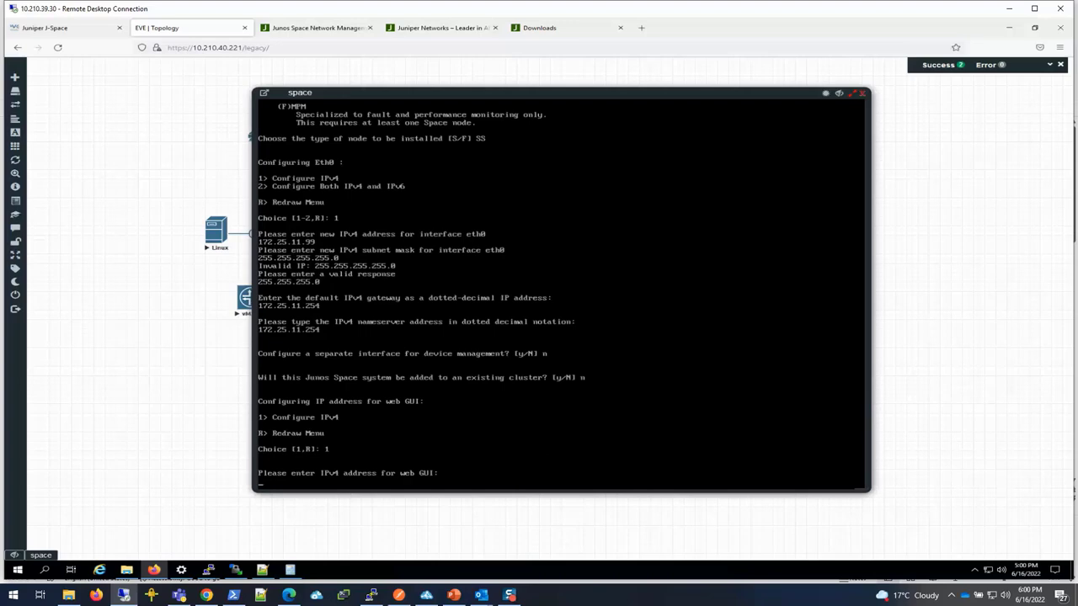
Step: Give the web GUI address 172.25.11.101, name the node space1, and apply with A
{"action": "type", "text": "172.25.11.101"}
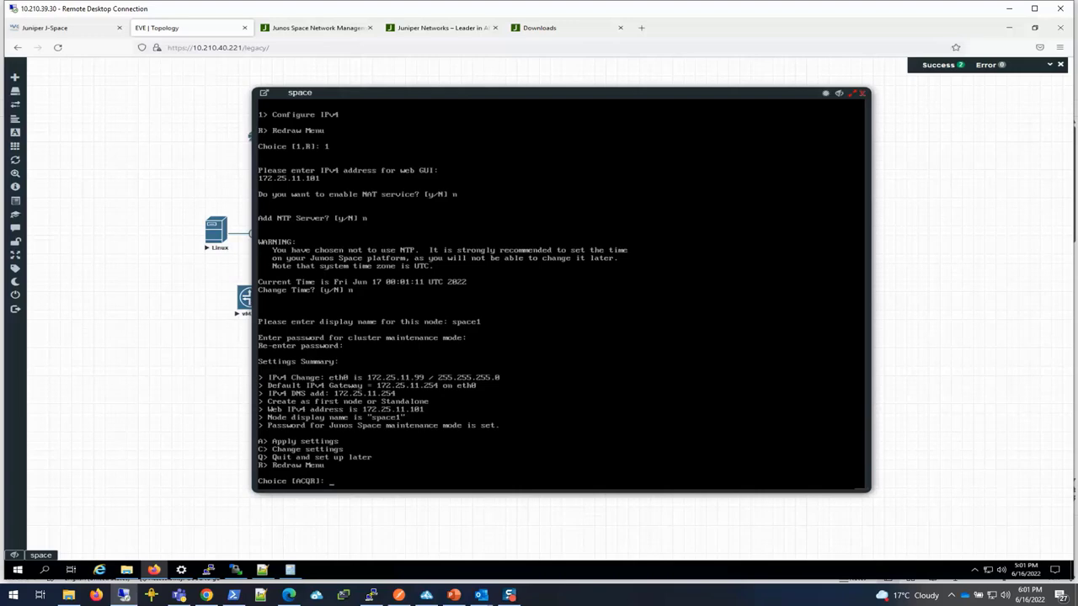
{"action": "type", "text": "A"}
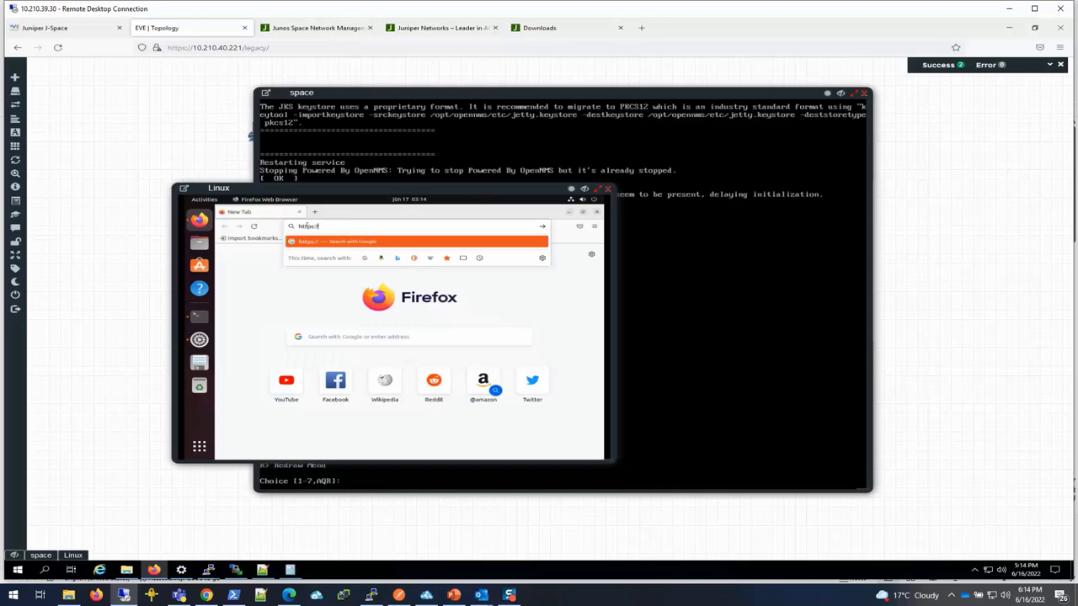
{"action": "key", "text": "Return"}
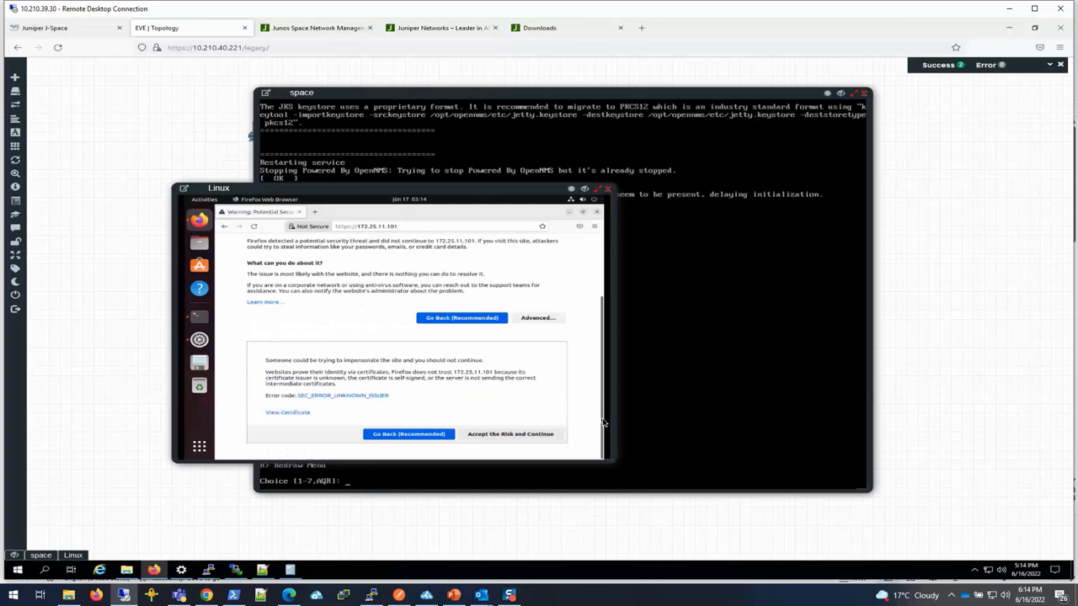
{"action": "left_click", "coordinate": [510, 434]}
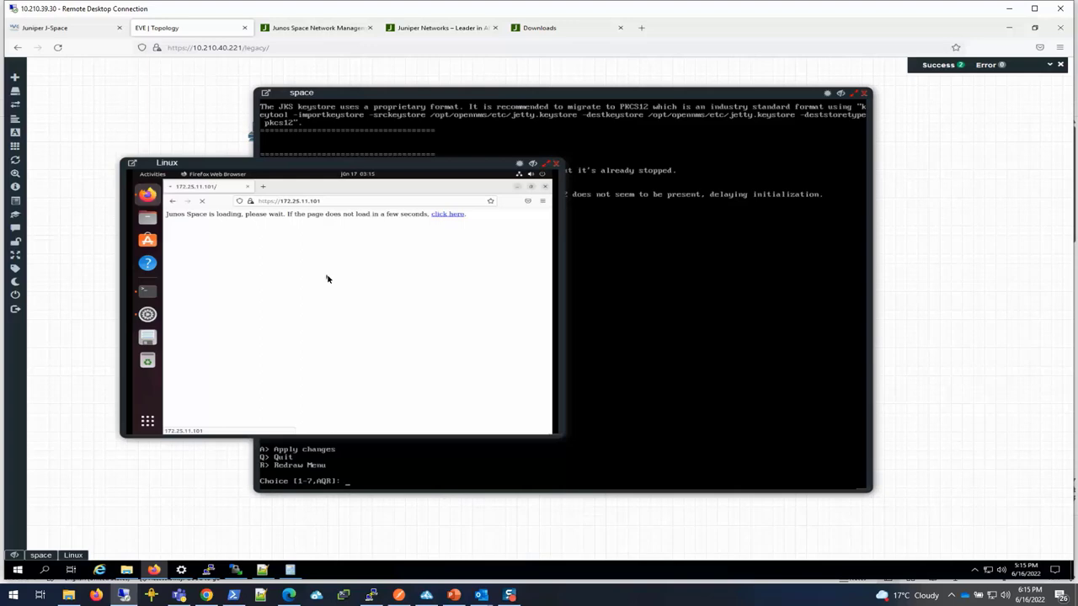
{"action": "mouse_move", "coordinate": [408, 243]}
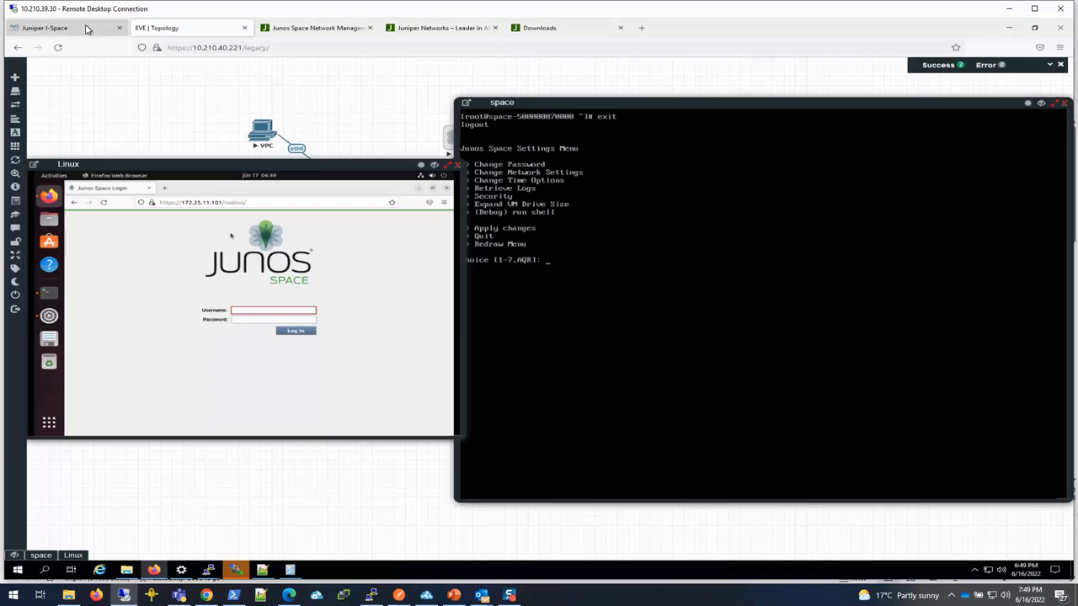
Step: Enter the login credentials on the Junos Space page and log in
{"action": "left_click", "coordinate": [272, 310]}
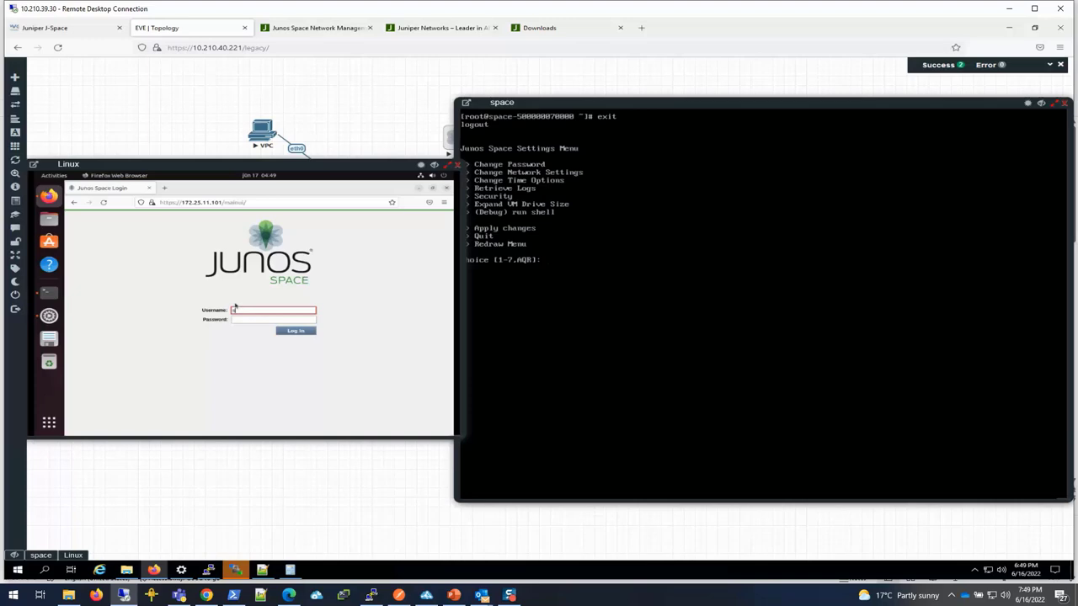
{"action": "left_click", "coordinate": [296, 330]}
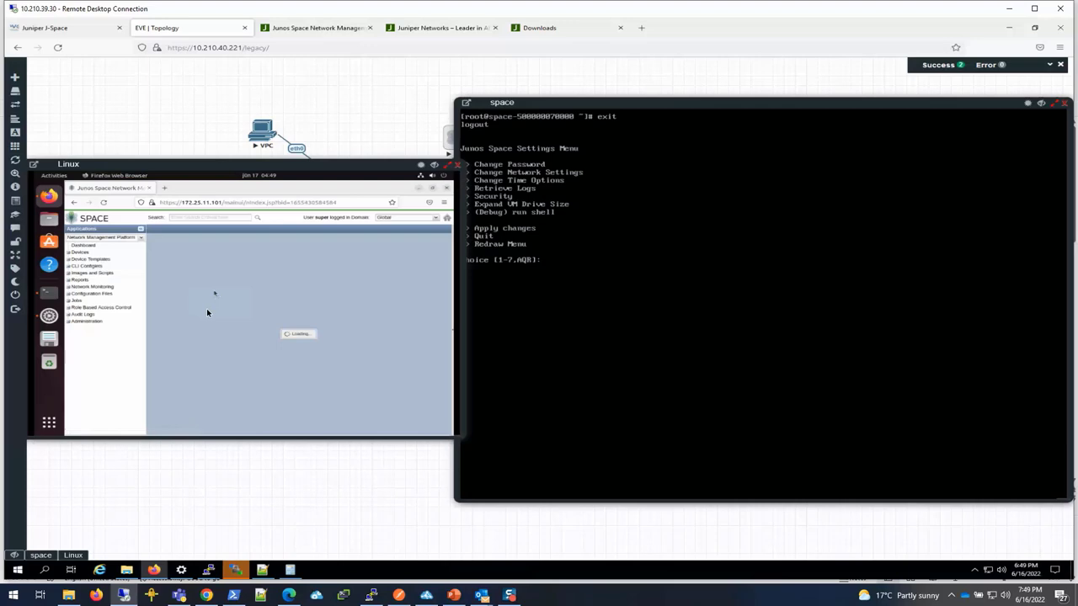